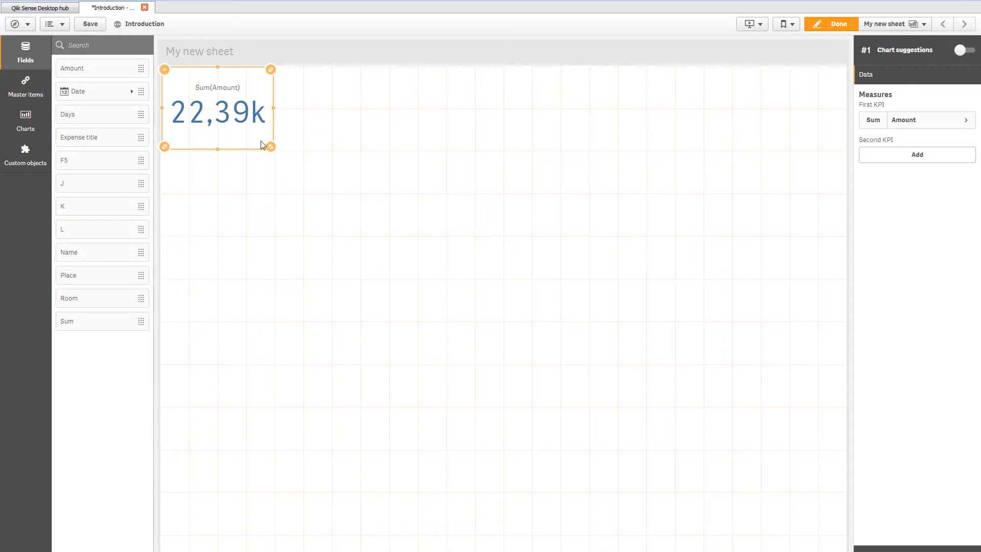
Shrink the Sum(Amount) KPI to a small top tile and expand its Amount measure
{"action": "left_click_drag", "start_coordinate": [270, 147], "coordinate": [243, 106]}
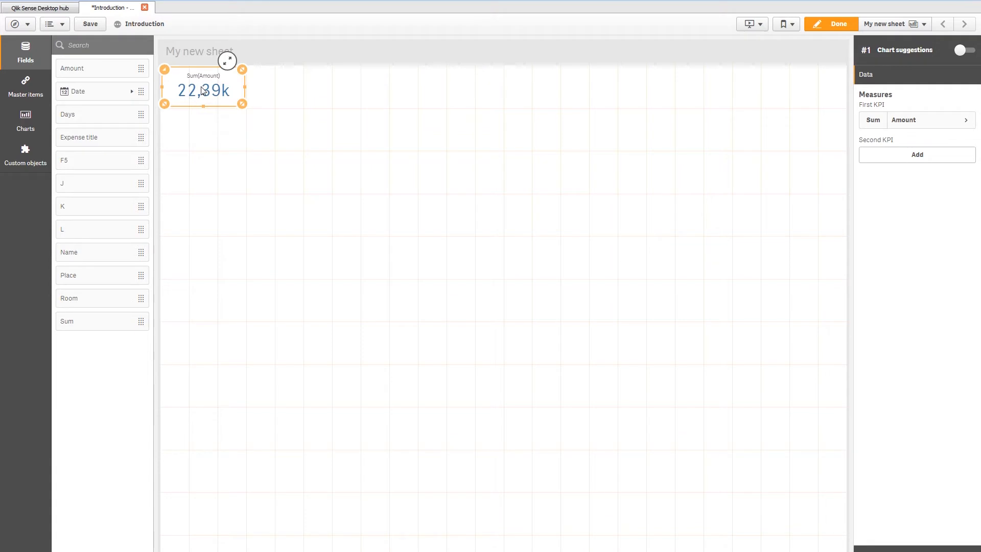
{"action": "mouse_move", "coordinate": [203, 87]}
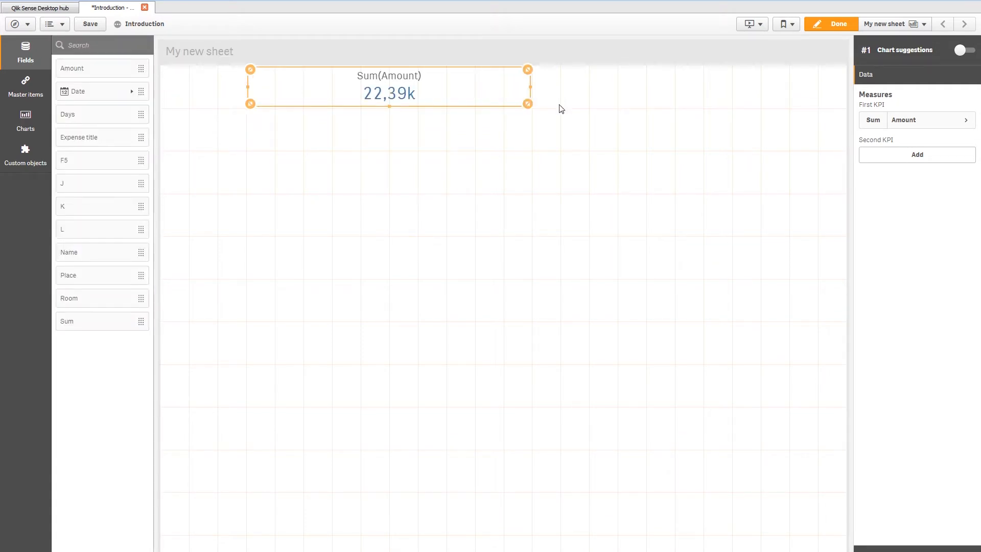
{"action": "left_click_drag", "start_coordinate": [527, 103], "coordinate": [329, 104]}
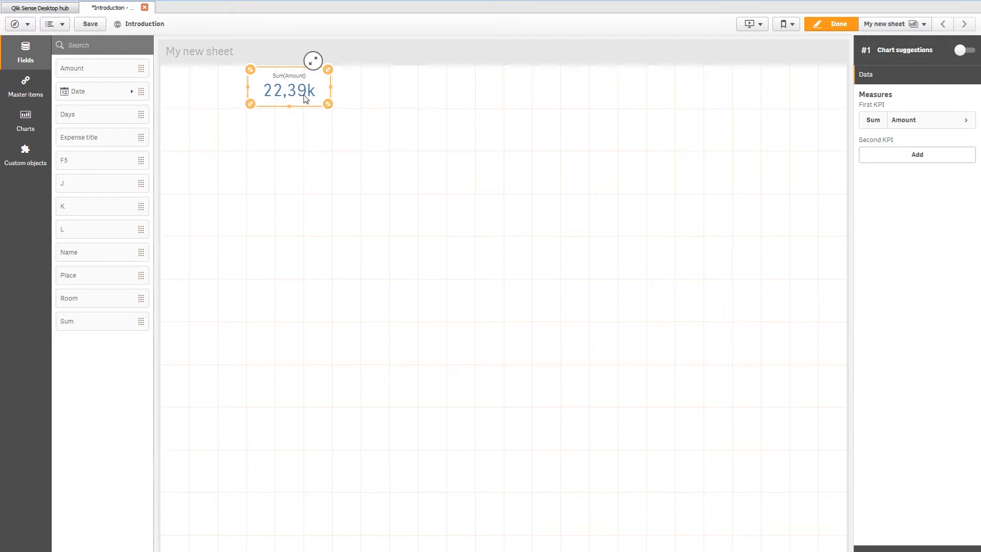
{"action": "left_click", "coordinate": [930, 119]}
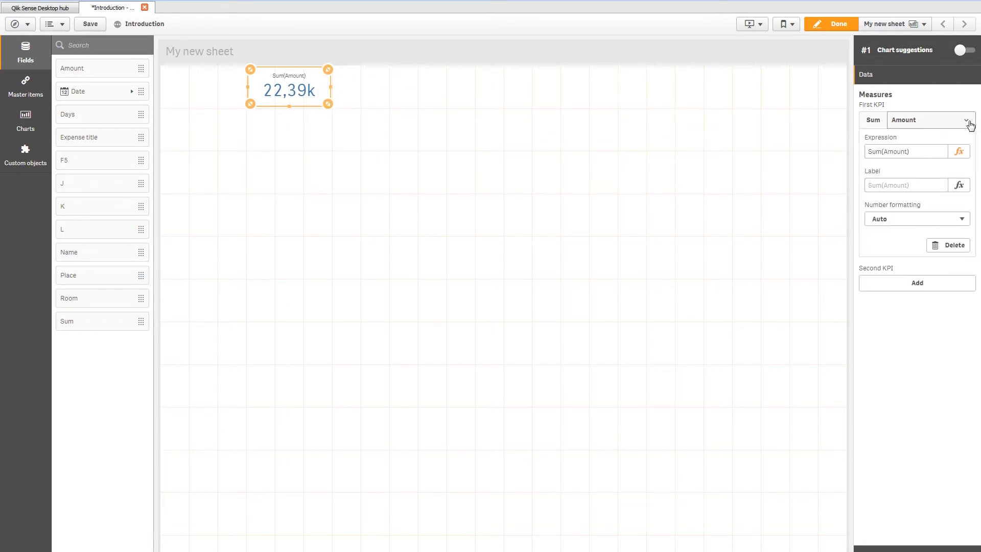
Label the KPI 'Revenue'
{"action": "left_click", "coordinate": [904, 184]}
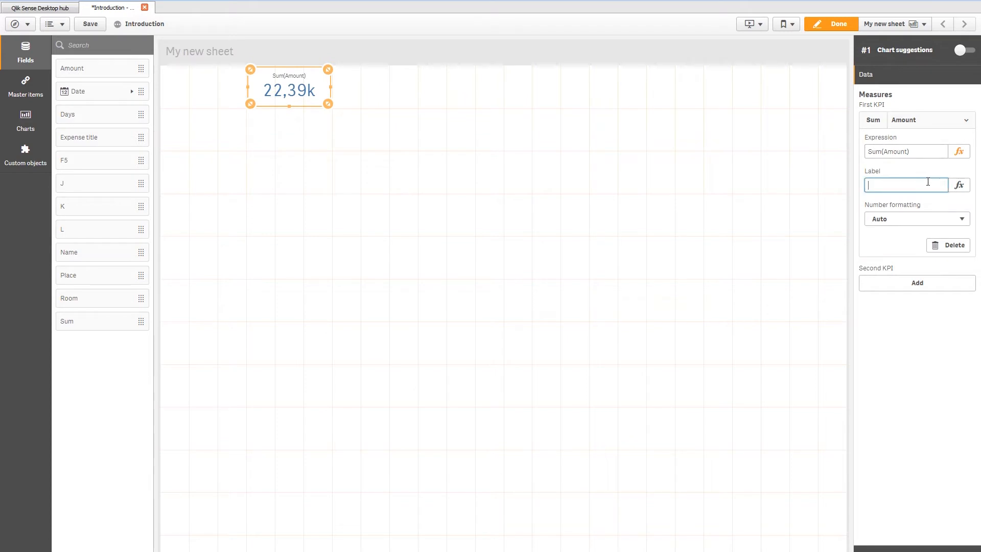
{"action": "type", "text": "R"}
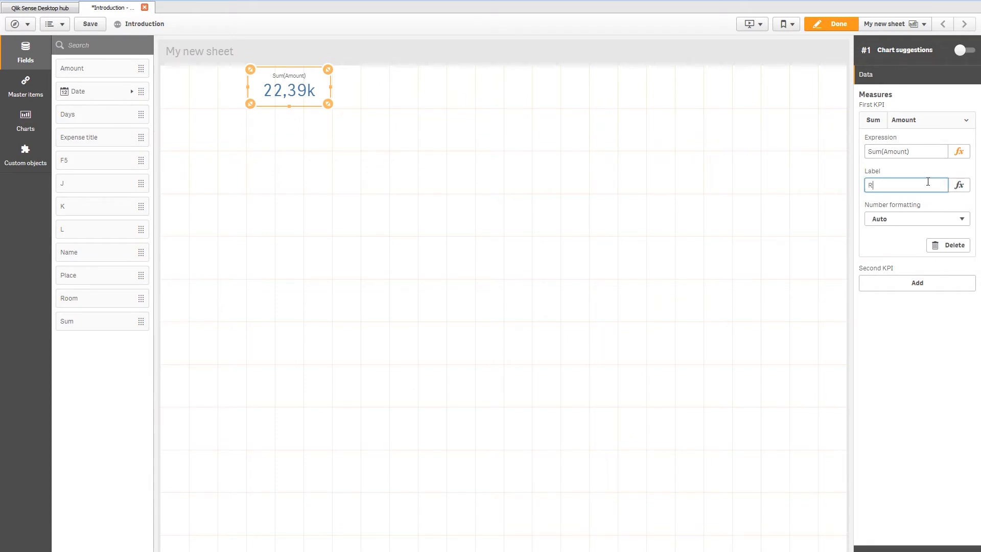
{"action": "type", "text": "Revenue"}
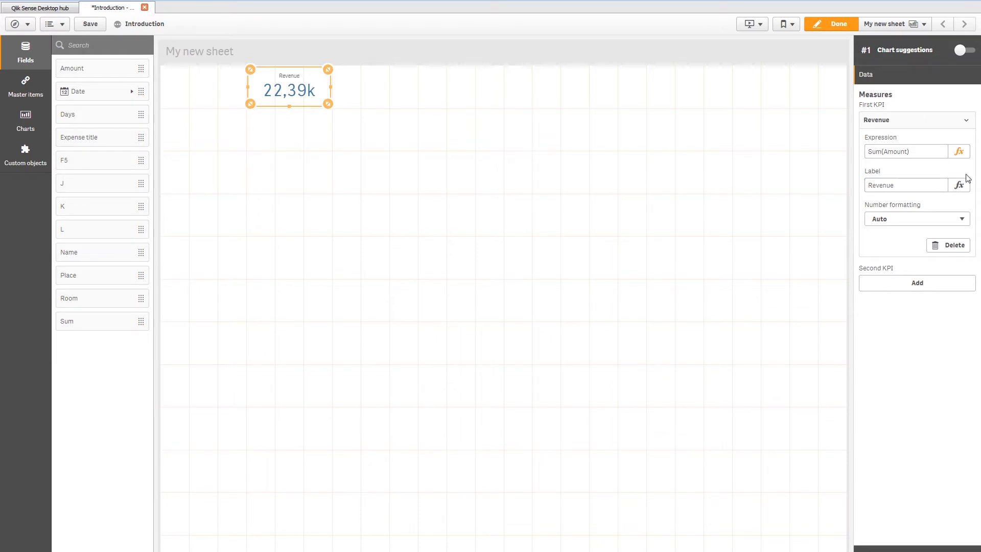
Format the Revenue value as money without decimals, showing 22 392 €
{"action": "left_click", "coordinate": [915, 218]}
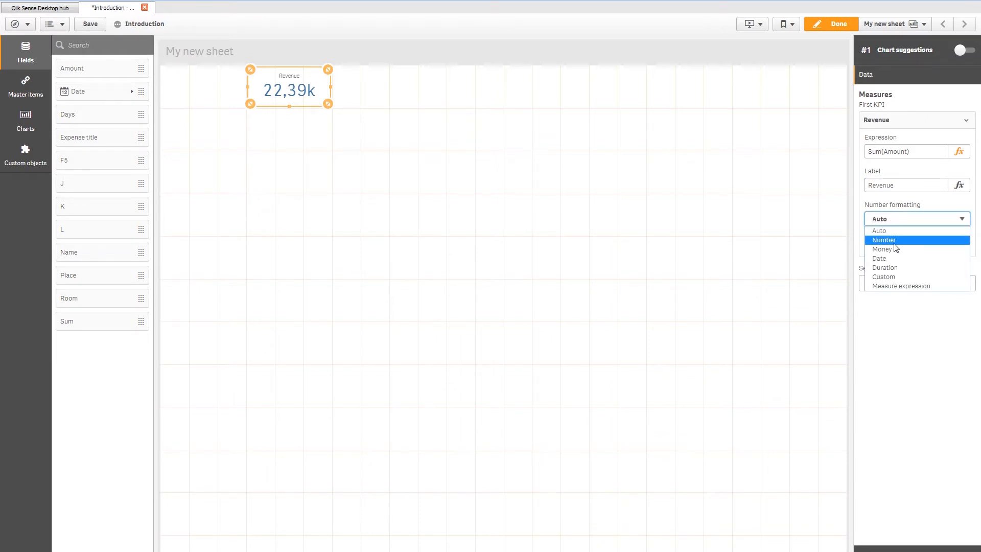
{"action": "left_click", "coordinate": [882, 248]}
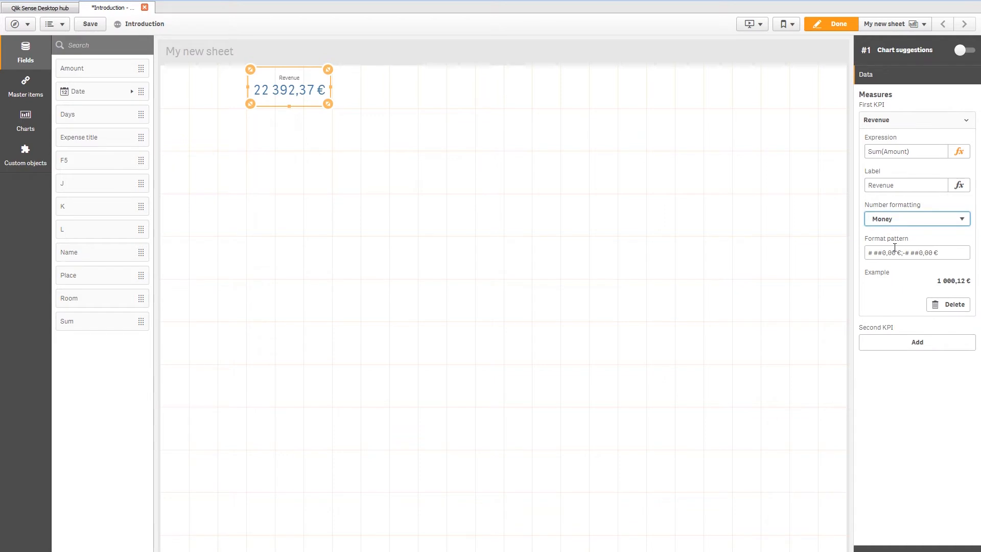
{"action": "left_click", "coordinate": [916, 252]}
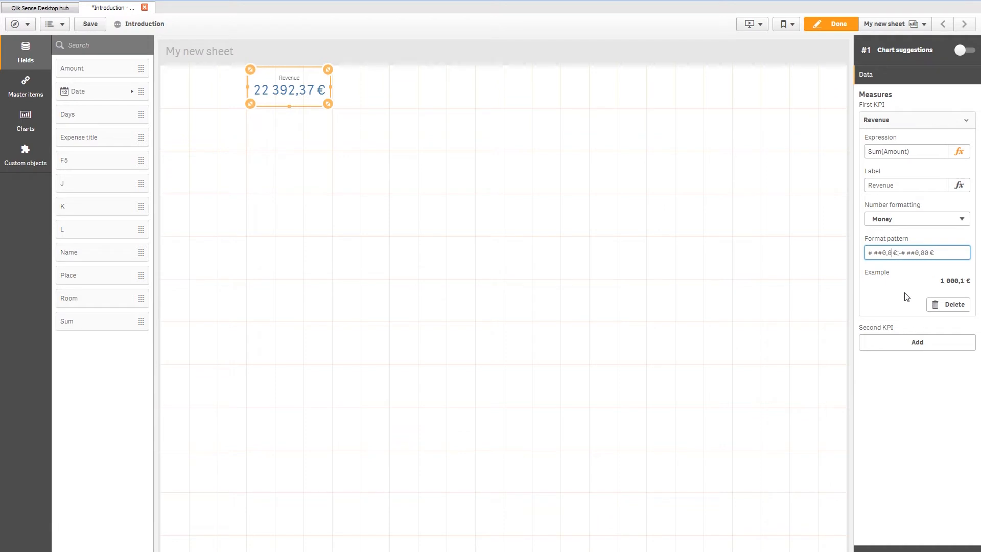
{"action": "key", "text": "BackSpace"}
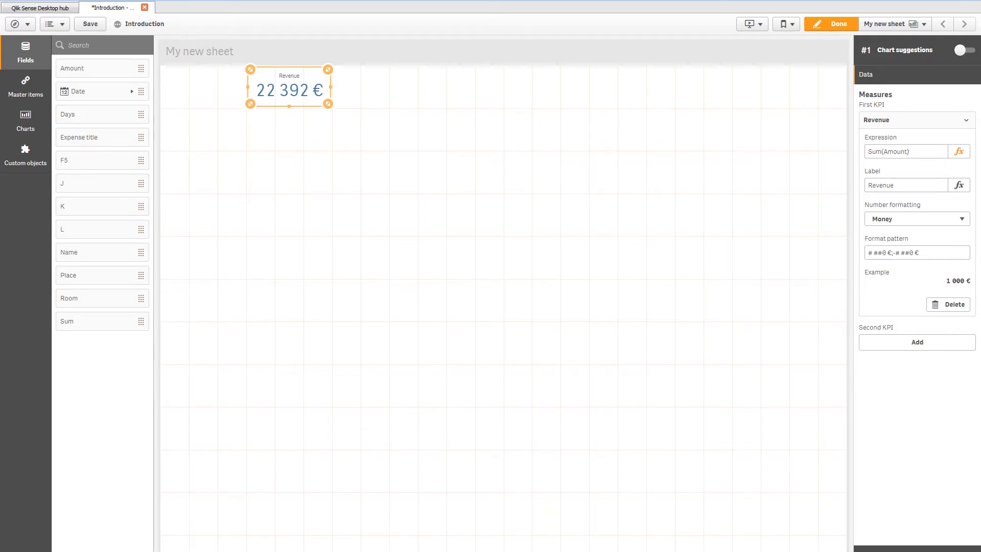
{"action": "left_click", "coordinate": [877, 113]}
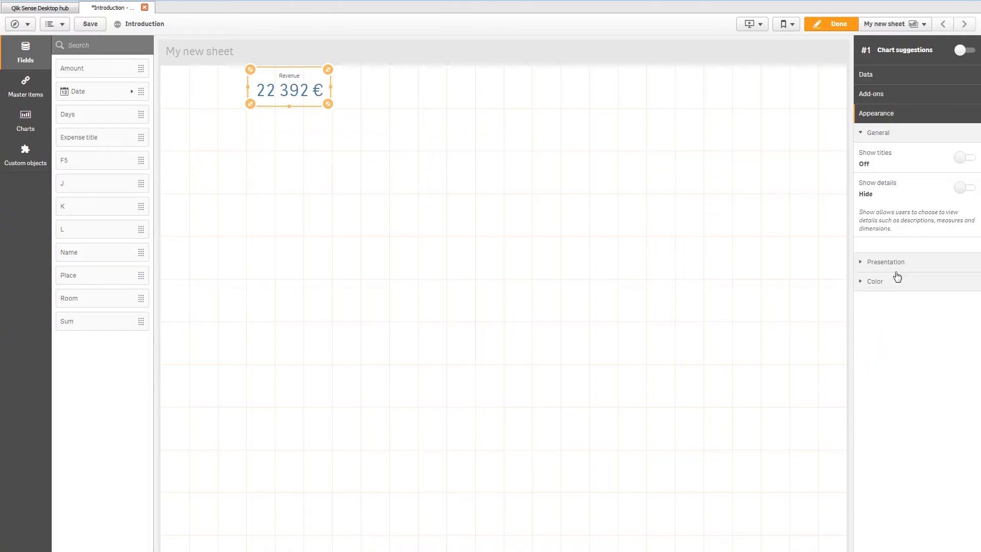
Turn off library colors and pick green for the Revenue KPI value
{"action": "left_click", "coordinate": [874, 281]}
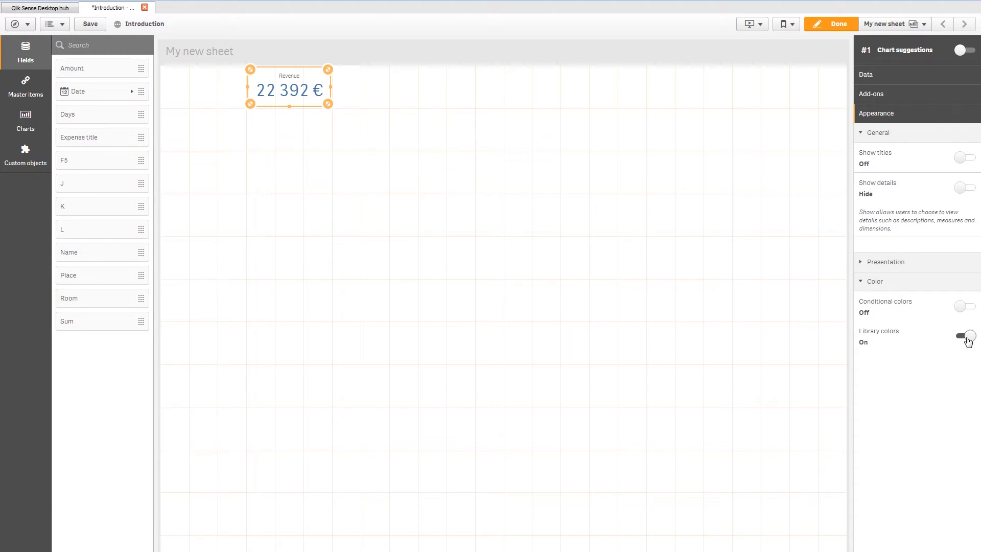
{"action": "left_click", "coordinate": [965, 336]}
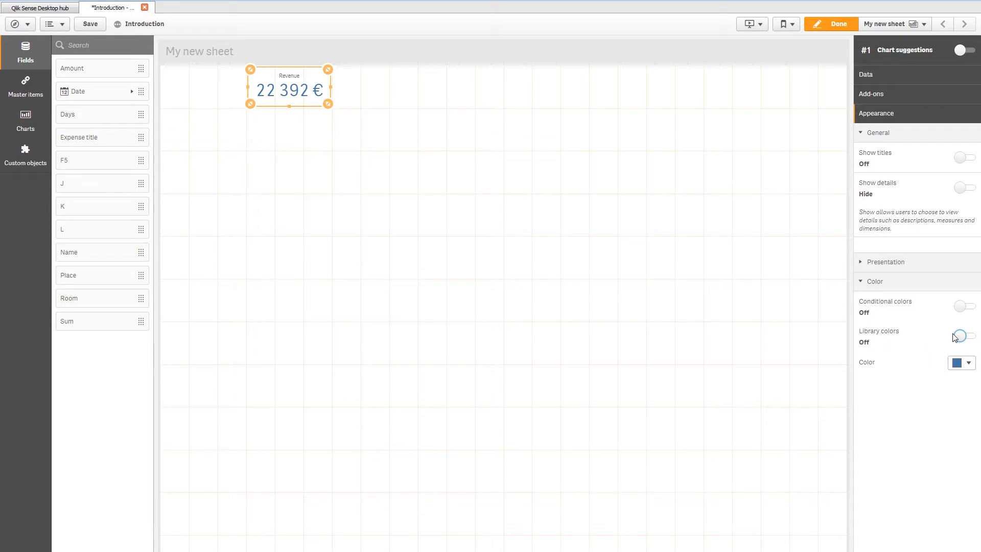
{"action": "left_click", "coordinate": [958, 363]}
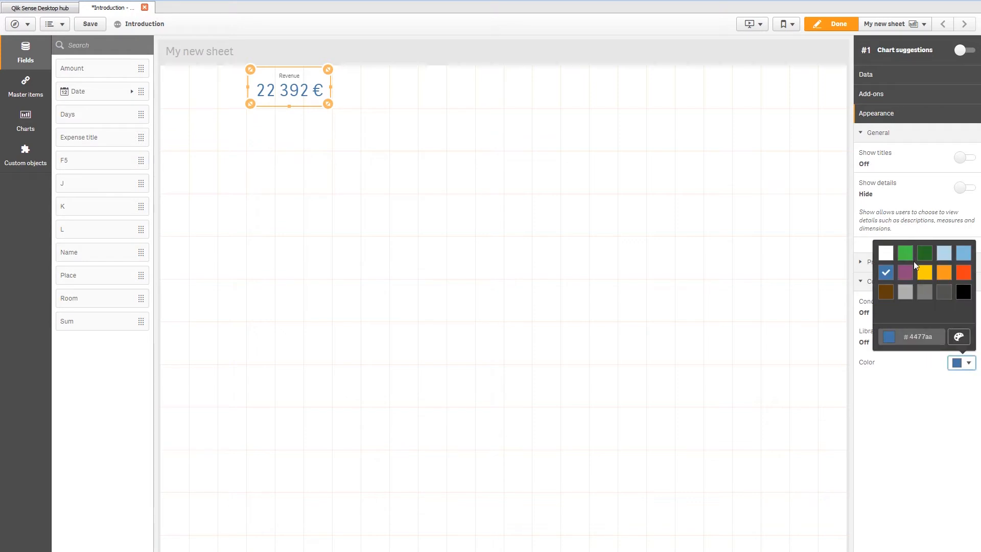
{"action": "left_click", "coordinate": [924, 252]}
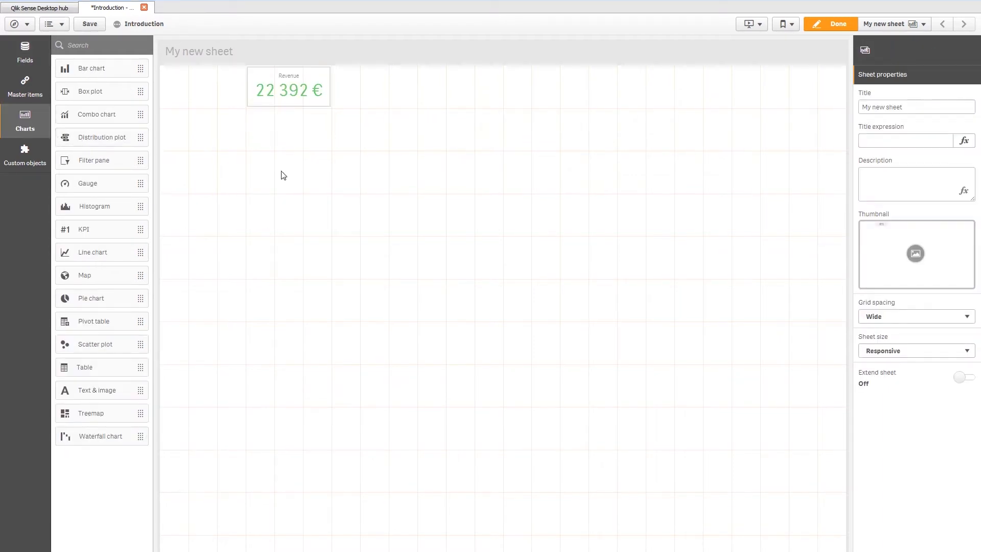
{"action": "mouse_move", "coordinate": [97, 137]}
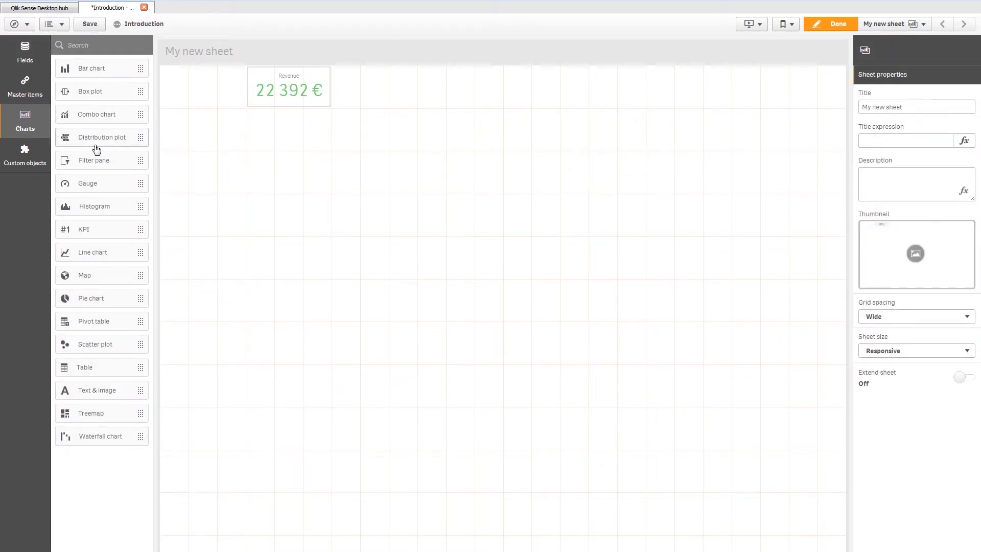
{"action": "mouse_move", "coordinate": [102, 165]}
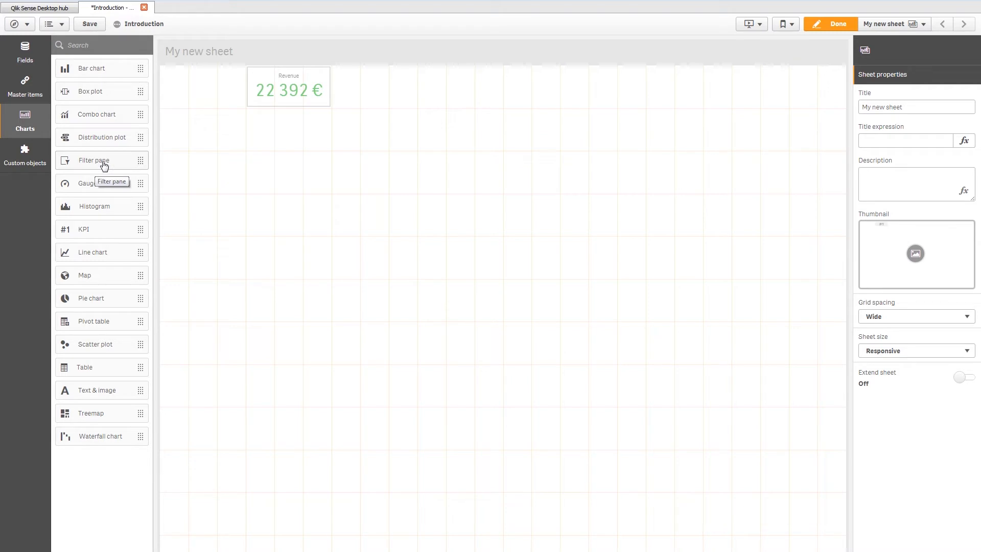
{"action": "mouse_move", "coordinate": [97, 355]}
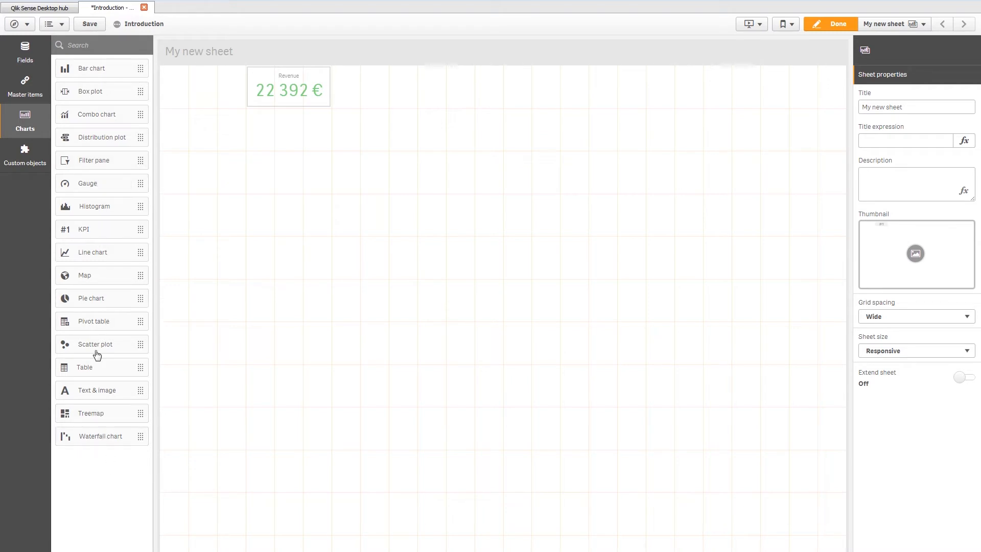
Place a new KPI beside Revenue and add the Sum field as Sum(Sum), showing 17,08k
{"action": "left_click_drag", "start_coordinate": [83, 229], "coordinate": [200, 84]}
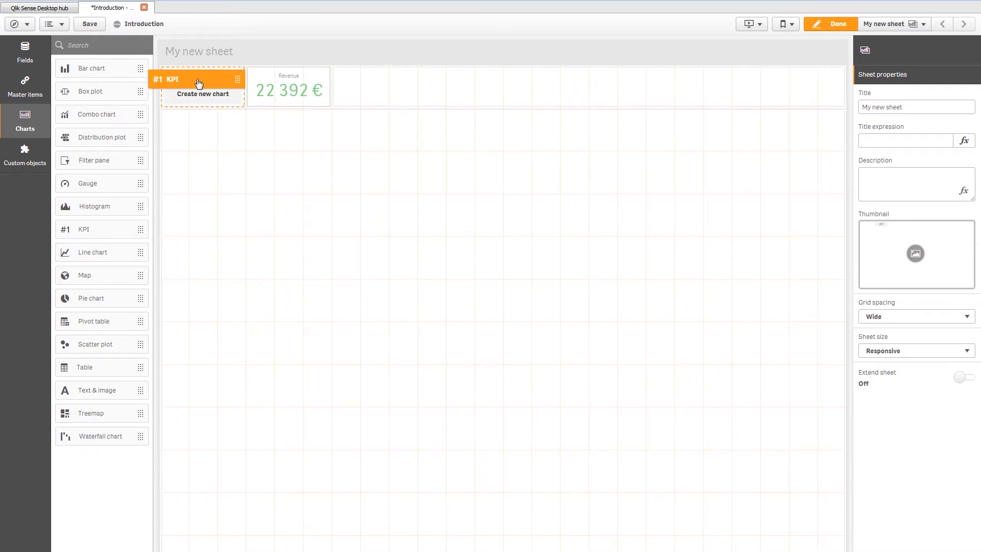
{"action": "left_click", "coordinate": [201, 86]}
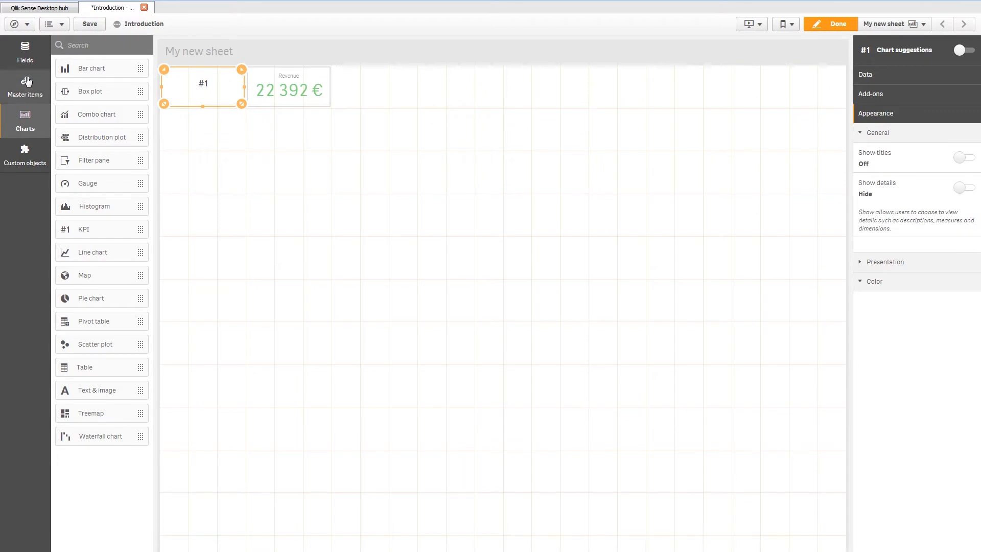
{"action": "left_click", "coordinate": [25, 52]}
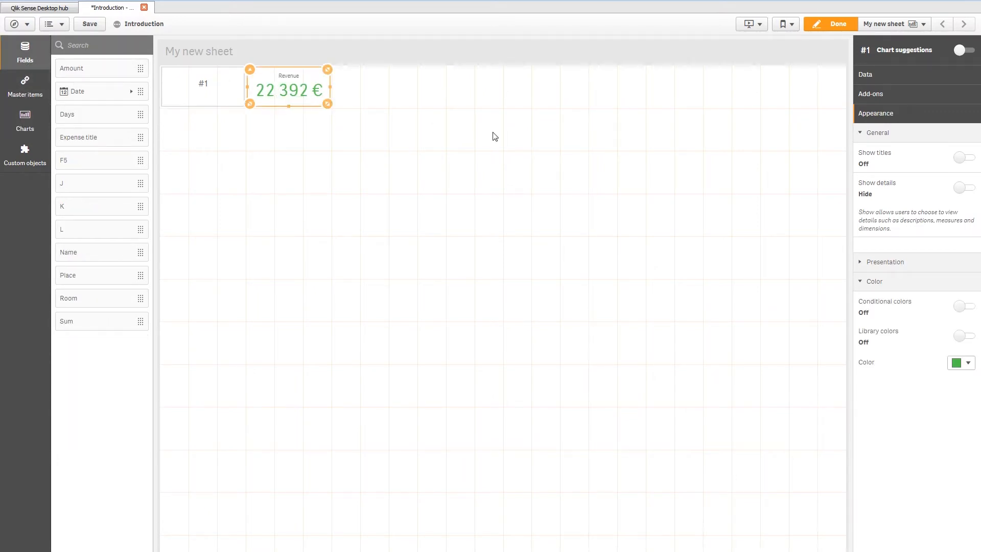
{"action": "left_click", "coordinate": [865, 73]}
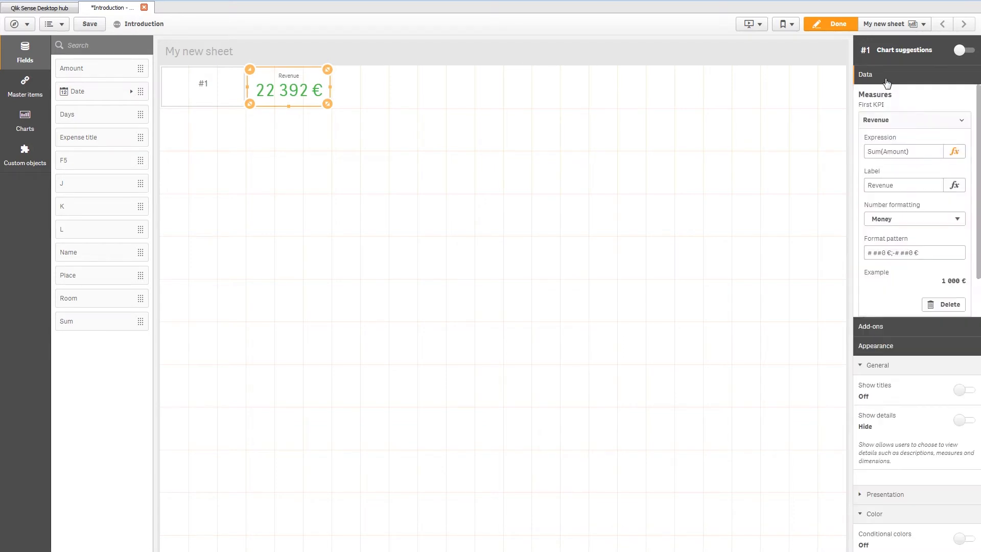
{"action": "left_click", "coordinate": [903, 151]}
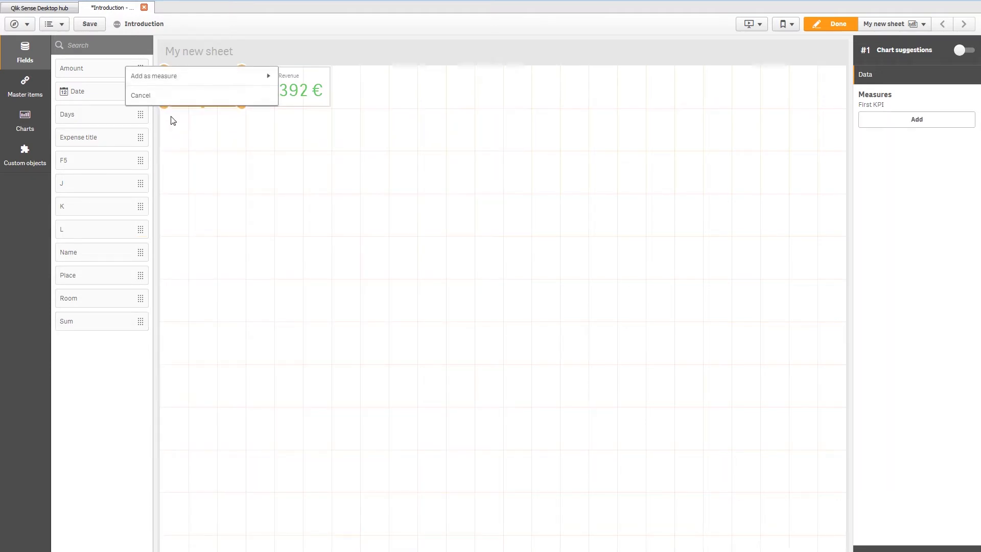
{"action": "left_click", "coordinate": [154, 76]}
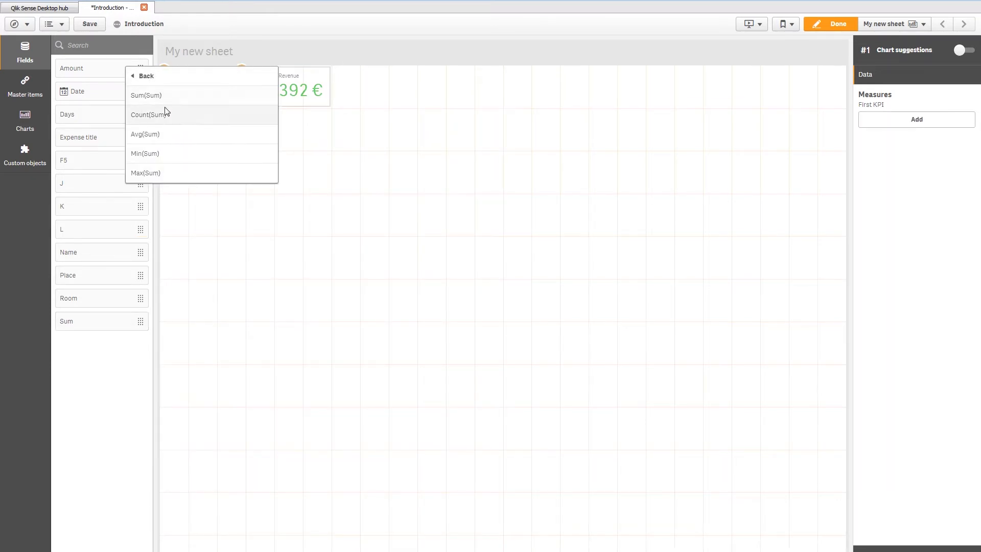
{"action": "left_click", "coordinate": [145, 95]}
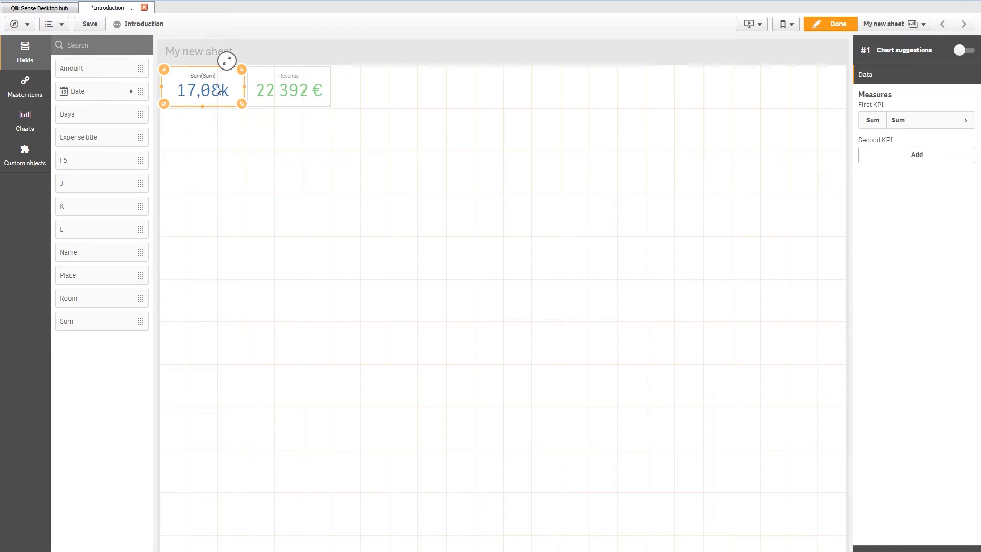
{"action": "mouse_move", "coordinate": [217, 94]}
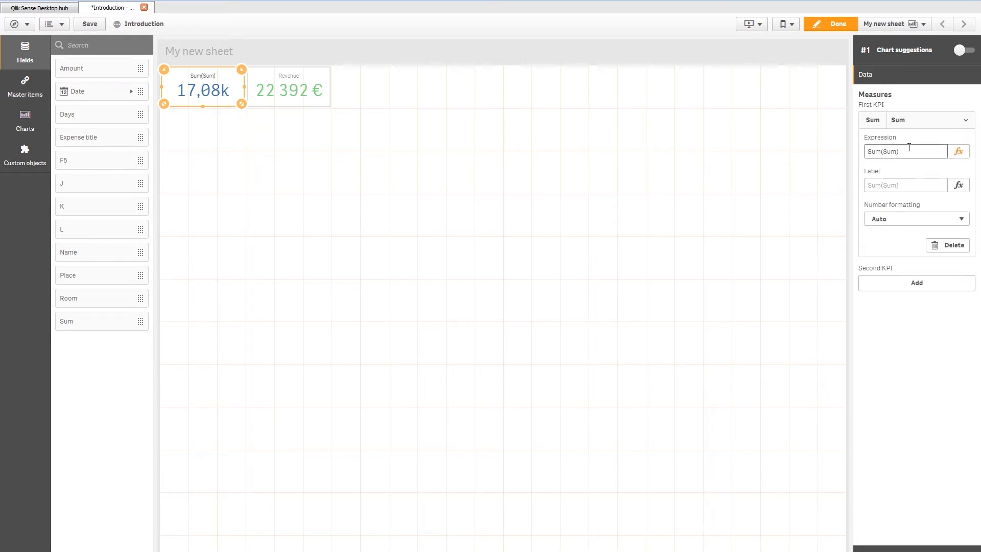
Label the second KPI 'Expenses' and color its 17,08k value red
{"action": "type", "text": "Expenses"}
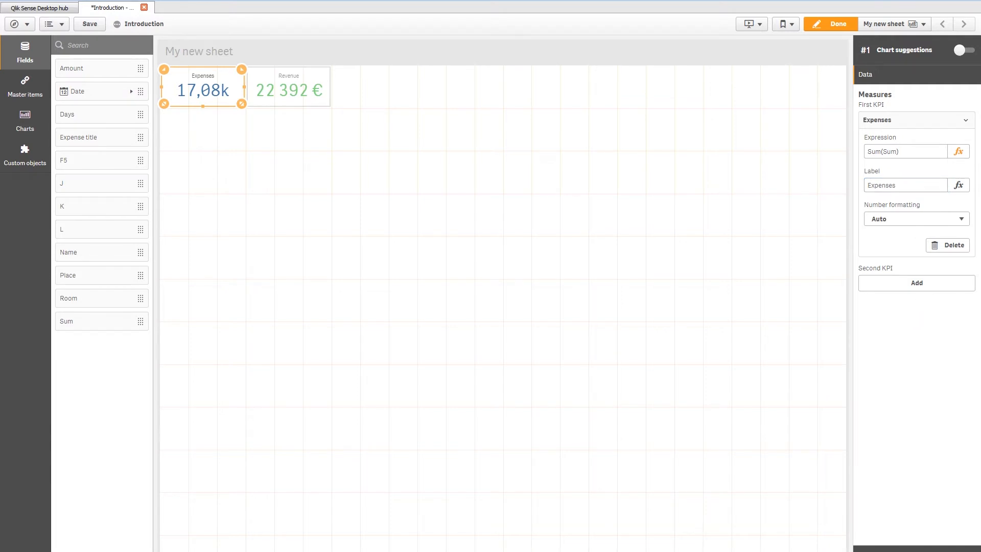
{"action": "left_click", "coordinate": [875, 114]}
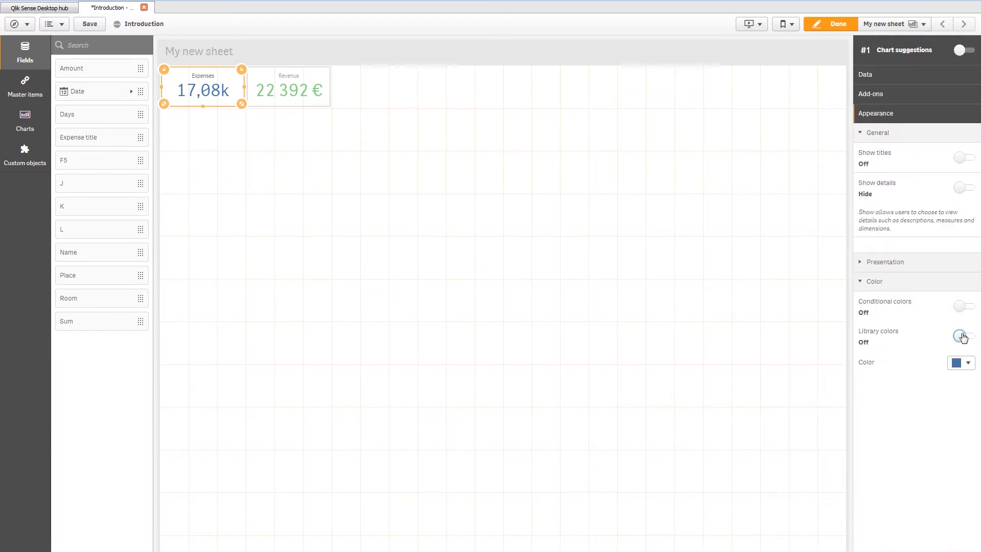
{"action": "left_click", "coordinate": [968, 363]}
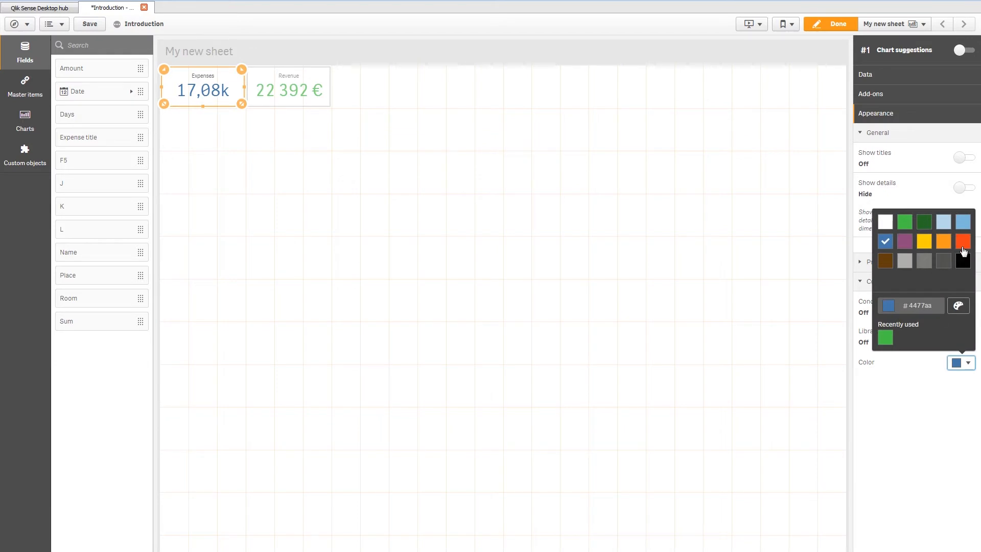
{"action": "left_click", "coordinate": [963, 241]}
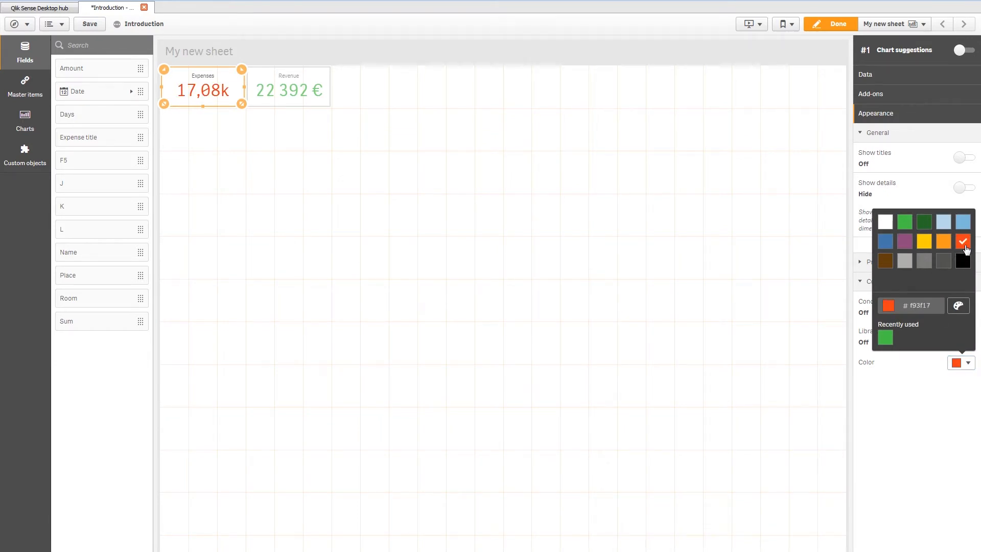
{"action": "left_click", "coordinate": [270, 193]}
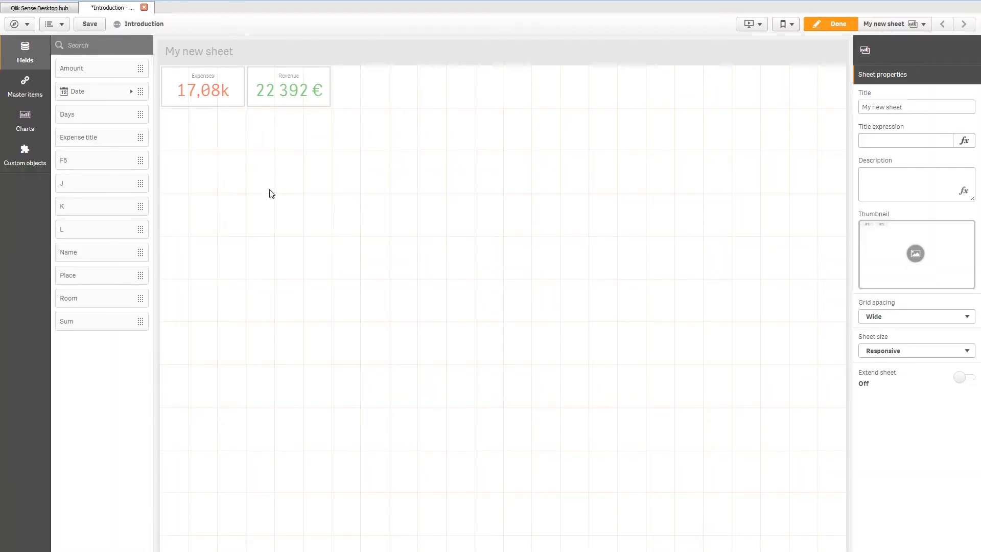
{"action": "mouse_move", "coordinate": [259, 304]}
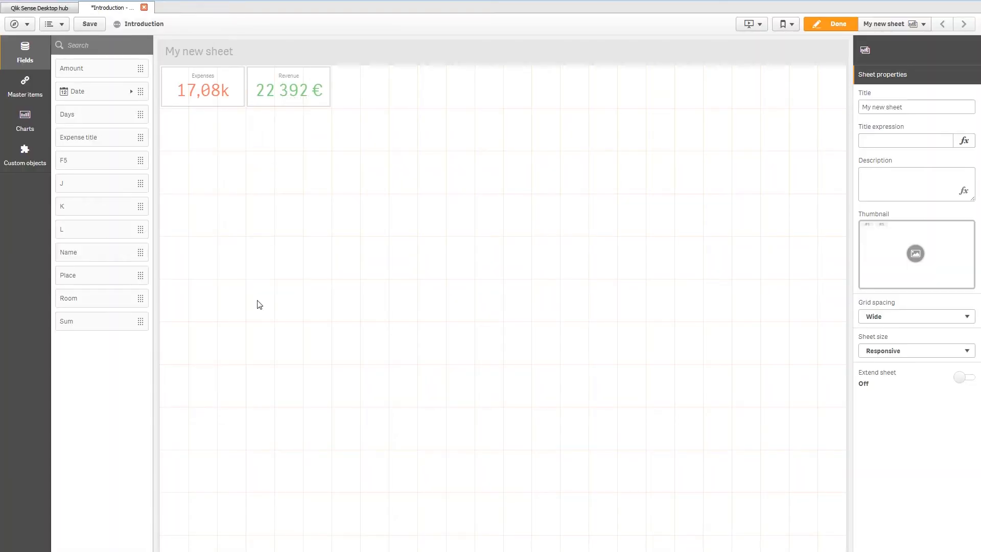
{"action": "mouse_move", "coordinate": [25, 88]}
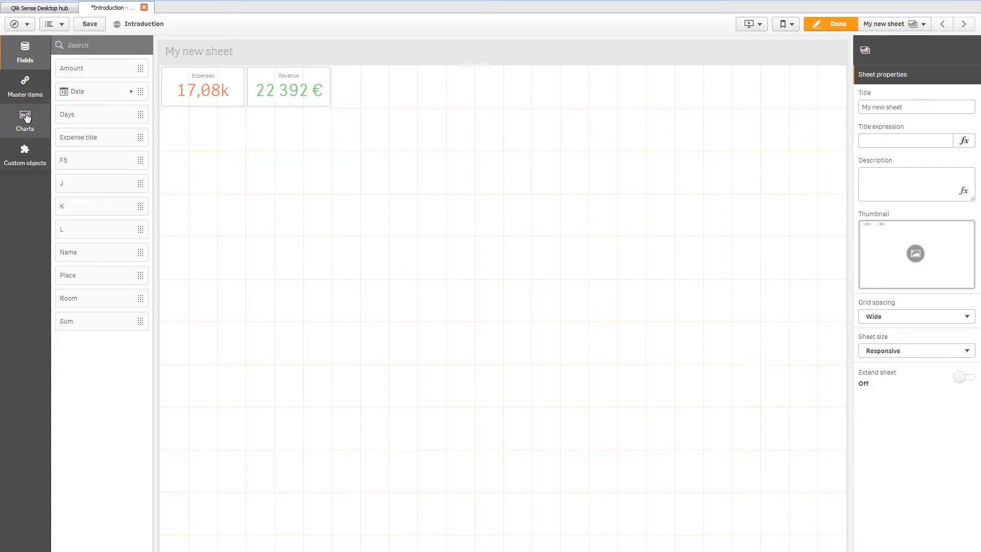
{"action": "mouse_move", "coordinate": [27, 119]}
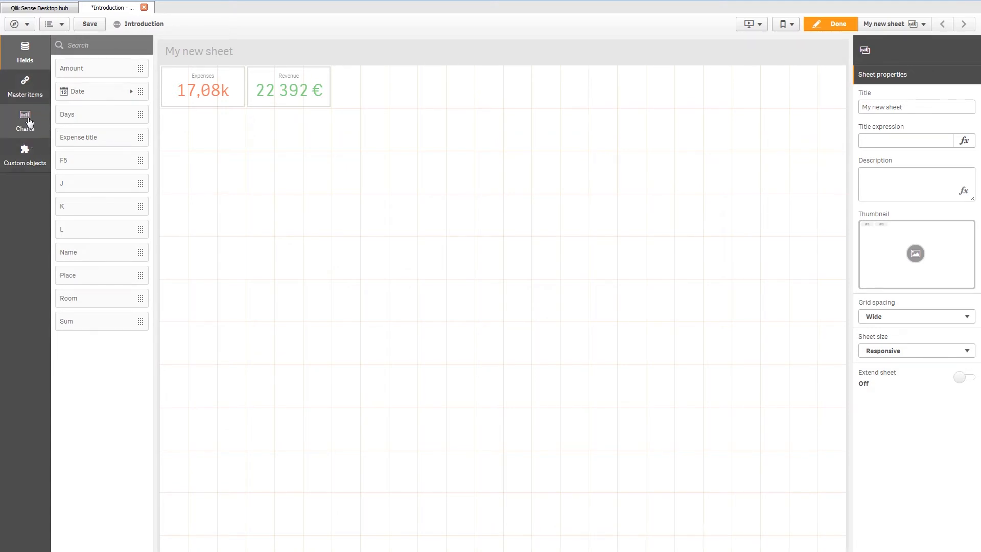
Show the Charts list in the left assets panel
{"action": "left_click", "coordinate": [25, 121]}
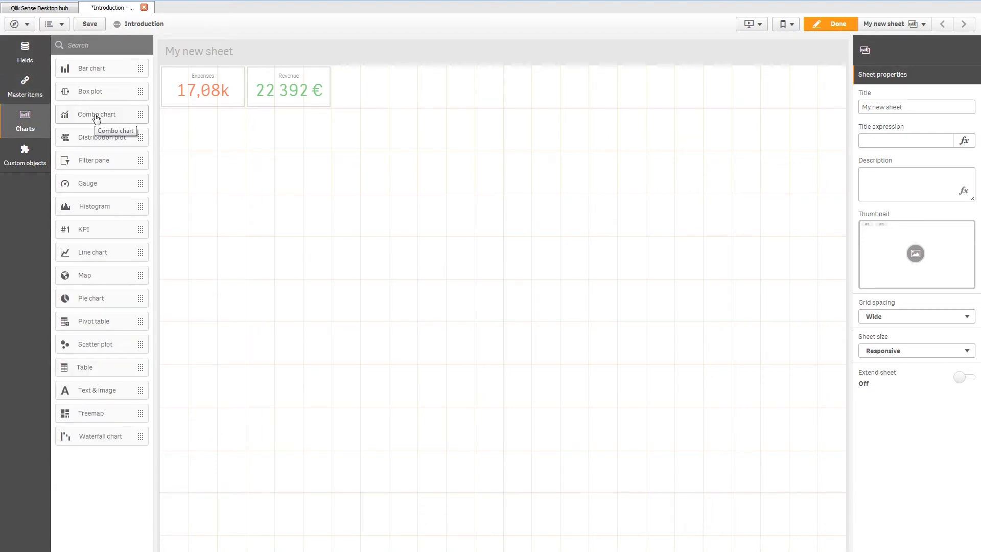
{"action": "mouse_move", "coordinate": [106, 81]}
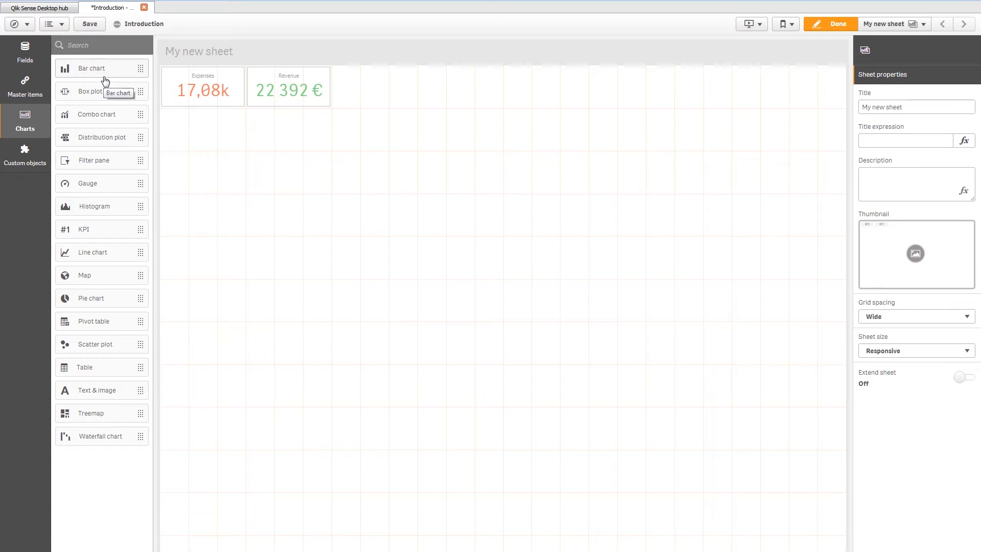
{"action": "mouse_move", "coordinate": [105, 127]}
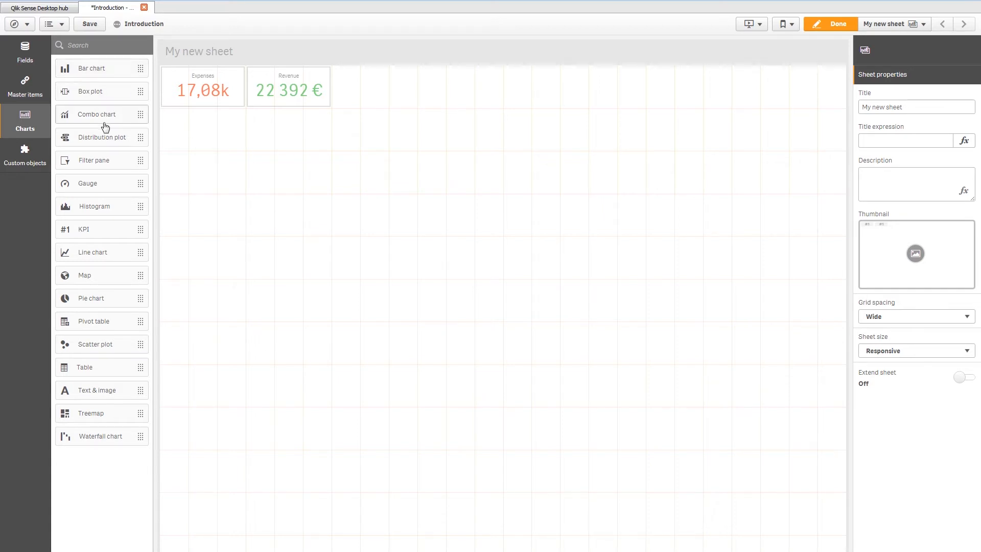
{"action": "mouse_move", "coordinate": [110, 127]}
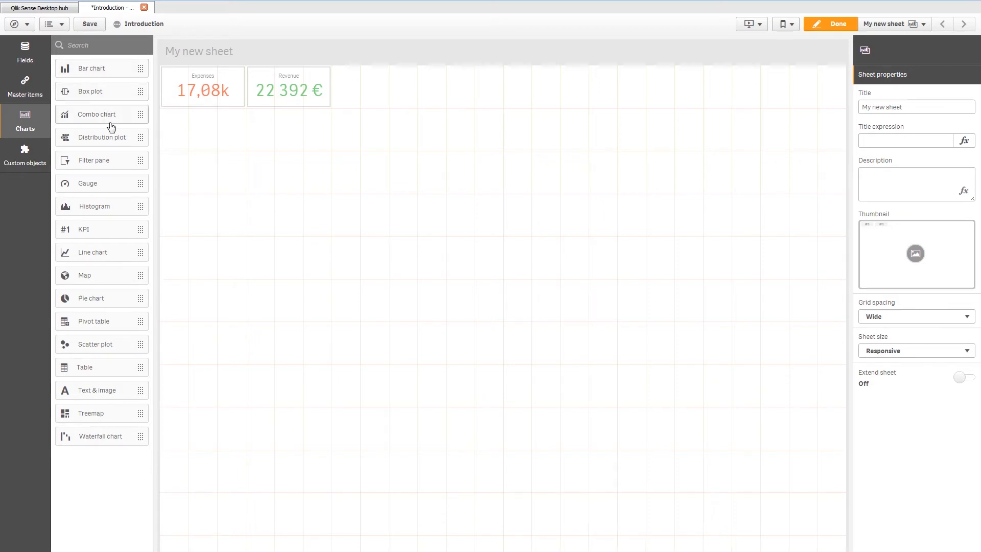